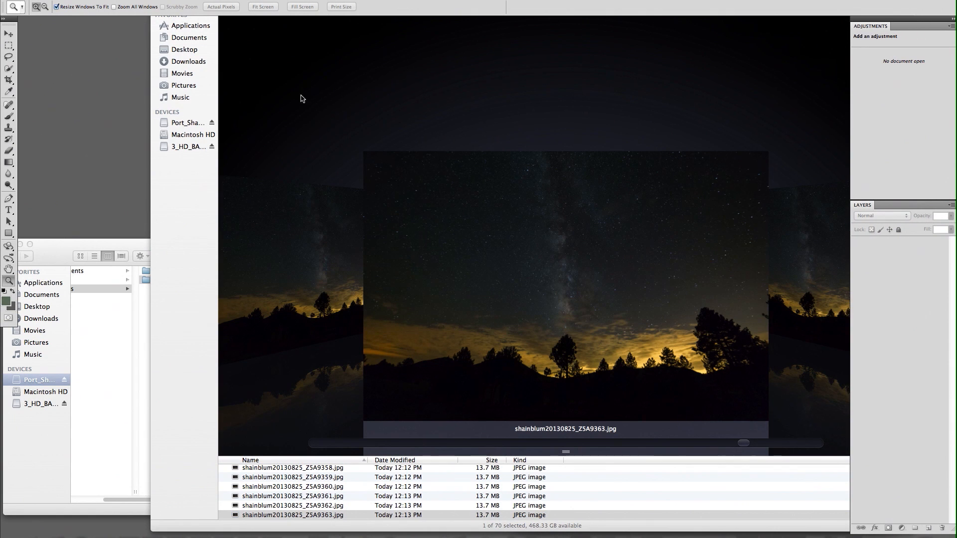
mouse_move(342, 526)
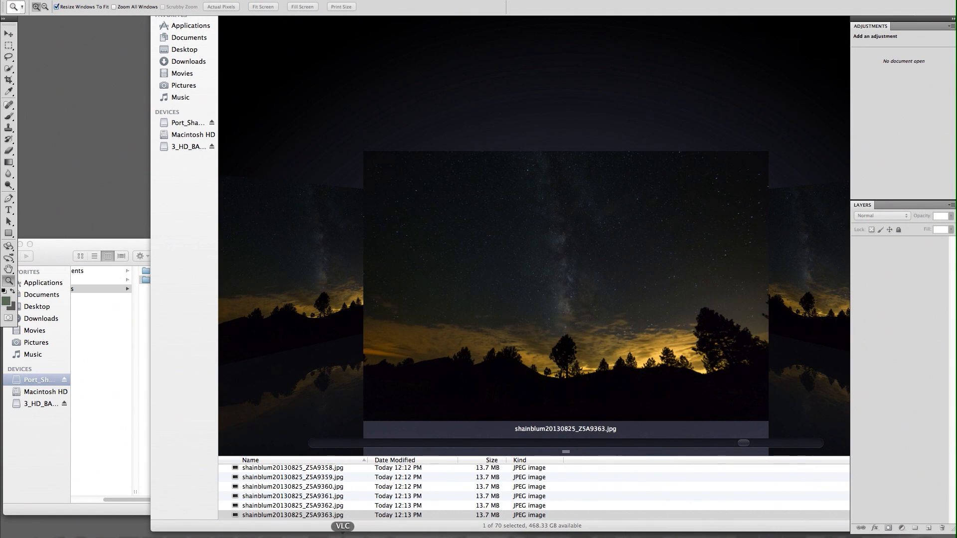
mouse_move(342, 534)
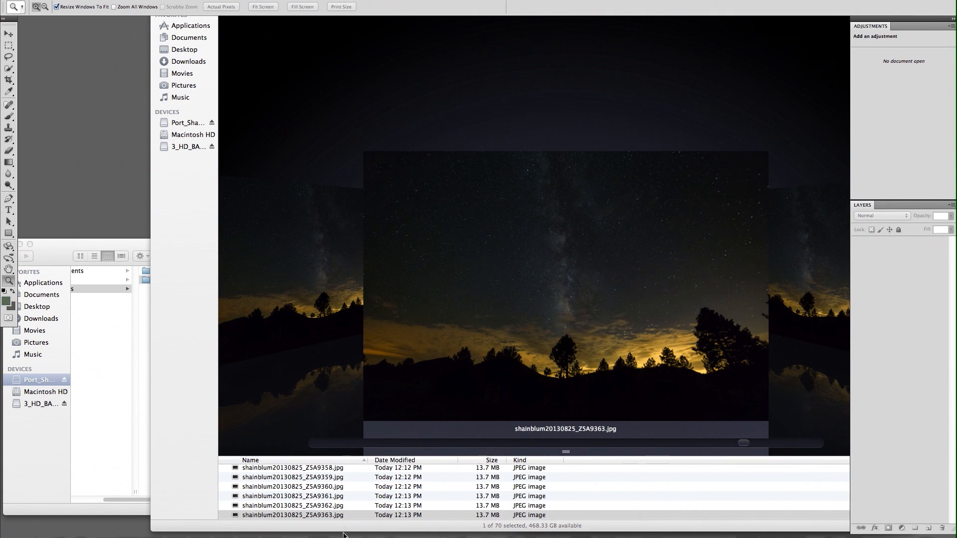
mouse_move(251, 534)
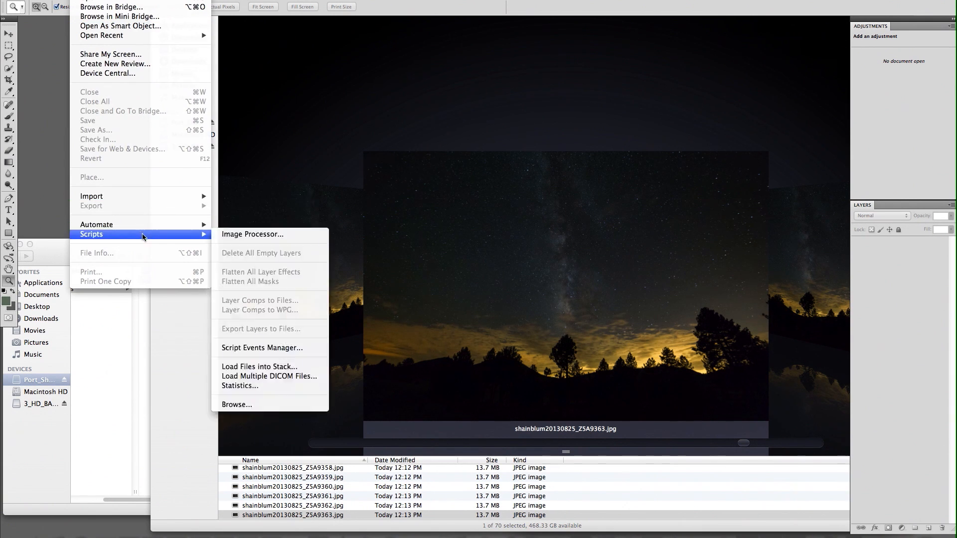
mouse_move(262, 347)
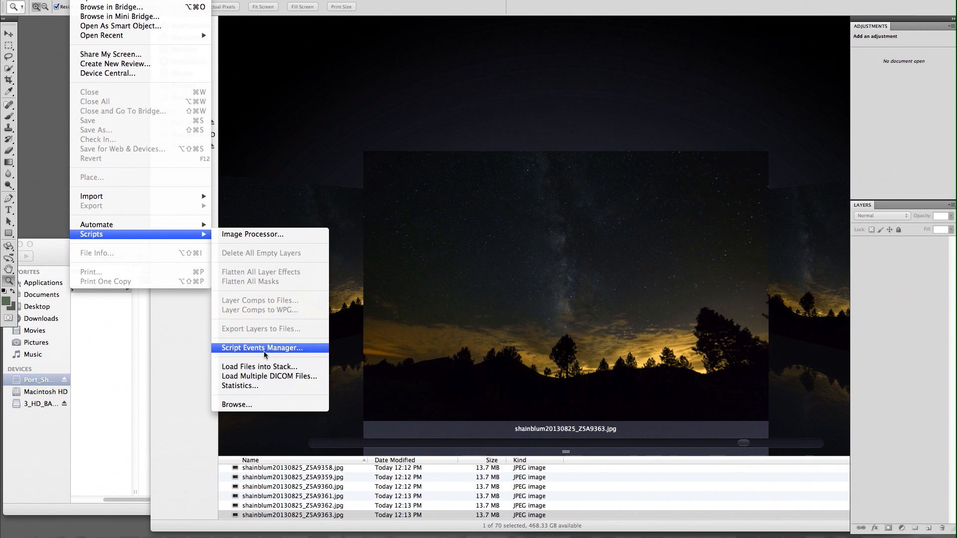
mouse_move(262, 367)
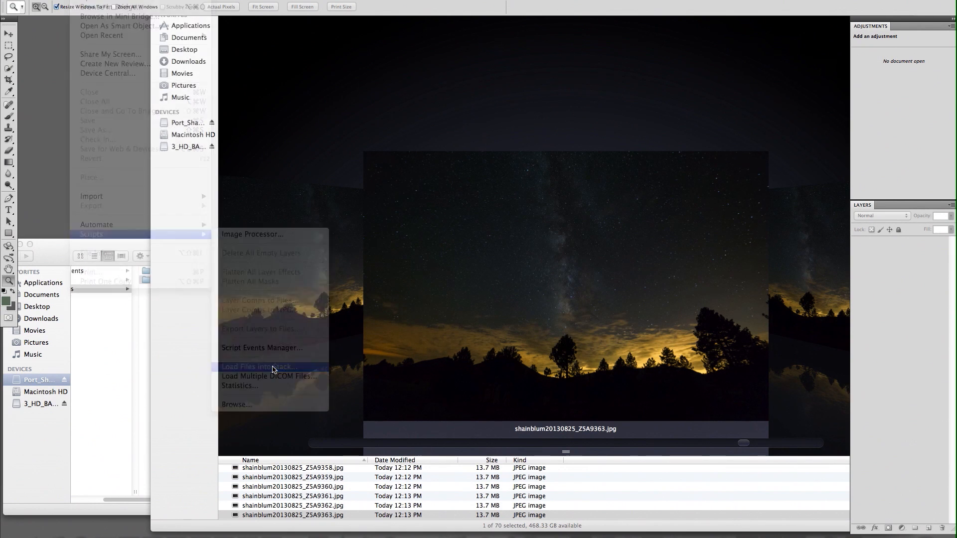
Load Files into Stack with all the night-sky JPEGs from the starstack folder as sources
left_click(259, 367)
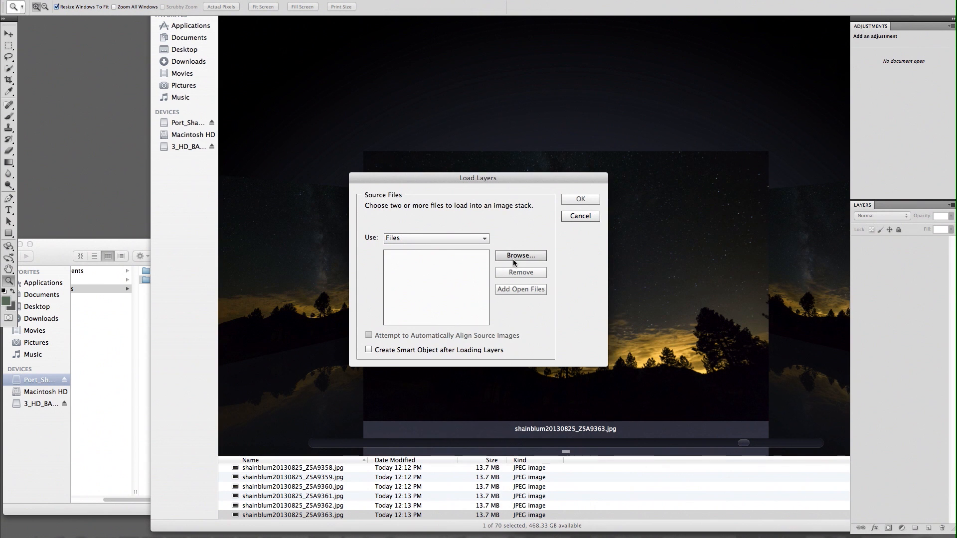
left_click(519, 255)
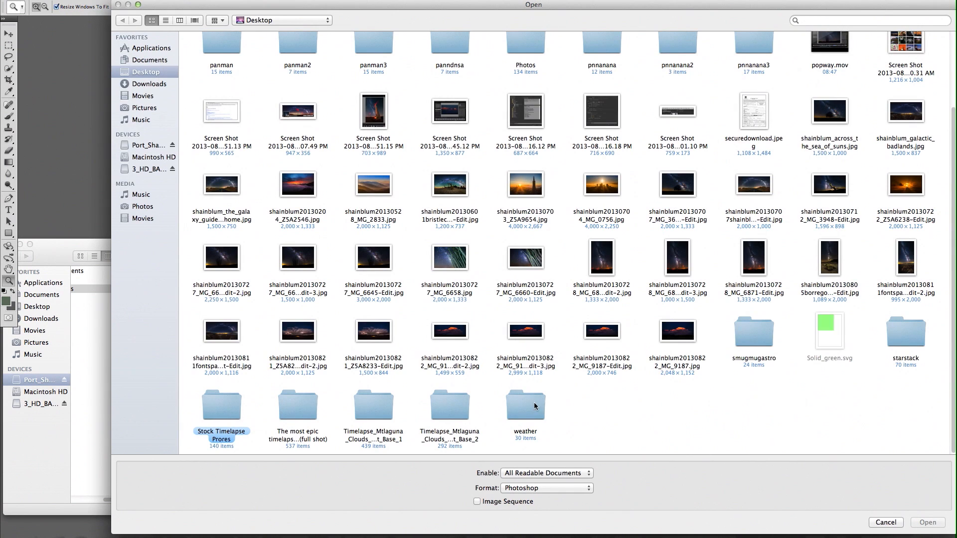
double_click(905, 331)
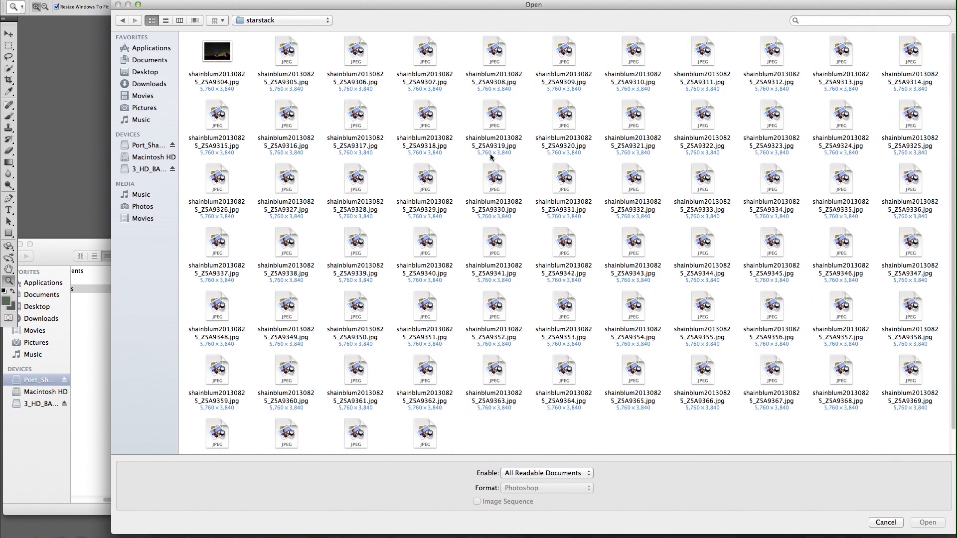
left_click(216, 51)
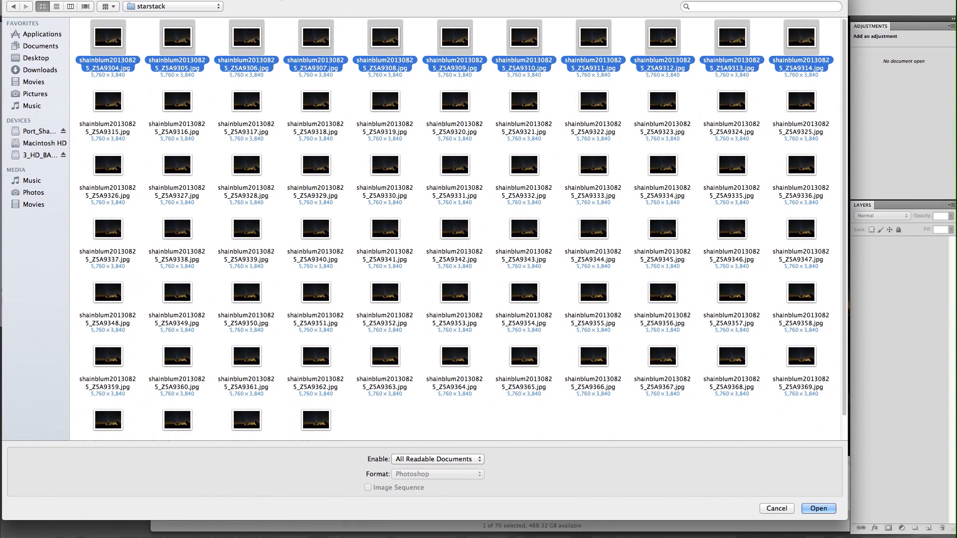
left_click(817, 509)
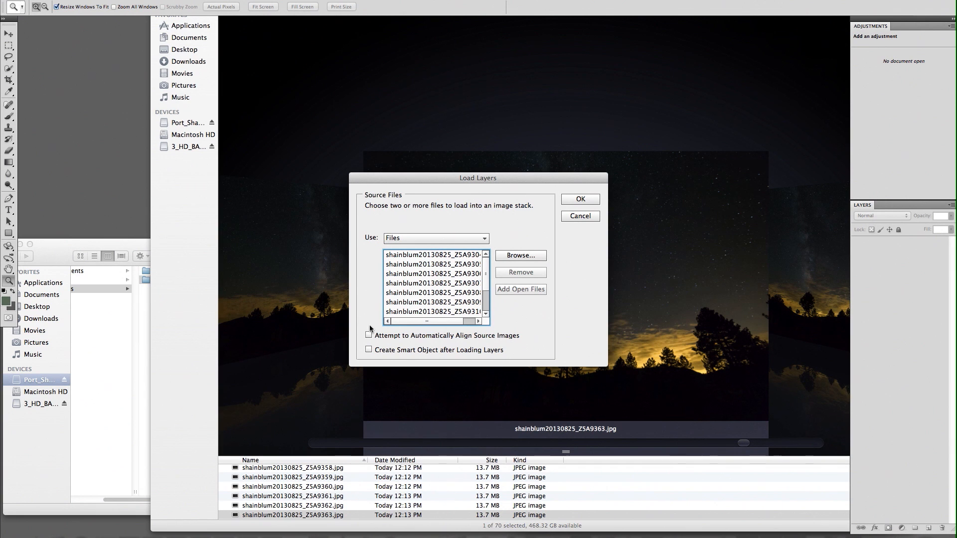
mouse_move(392, 362)
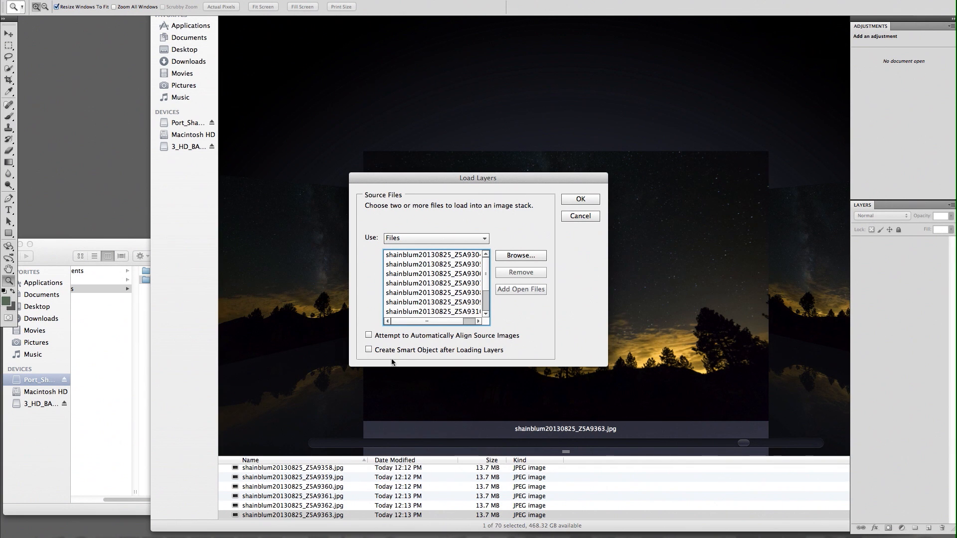
mouse_move(409, 340)
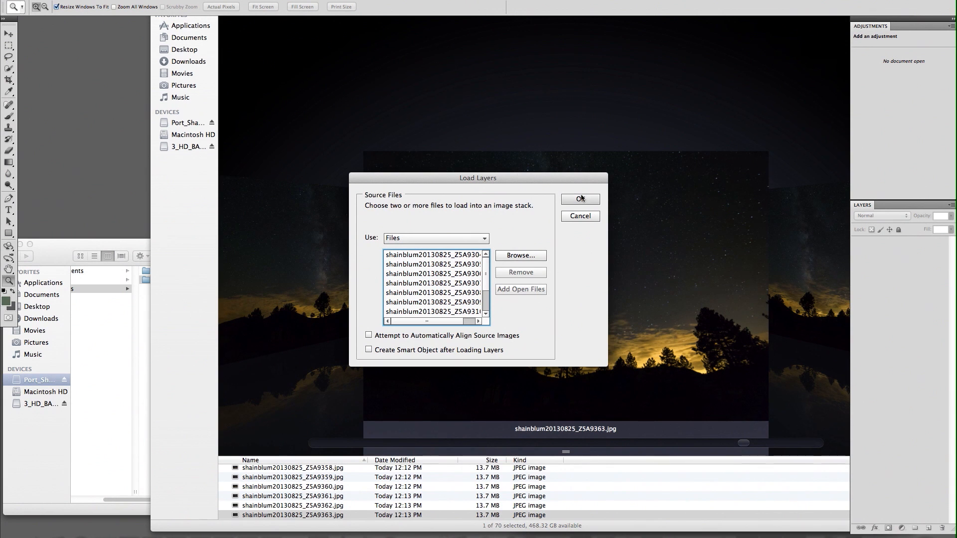
left_click(578, 199)
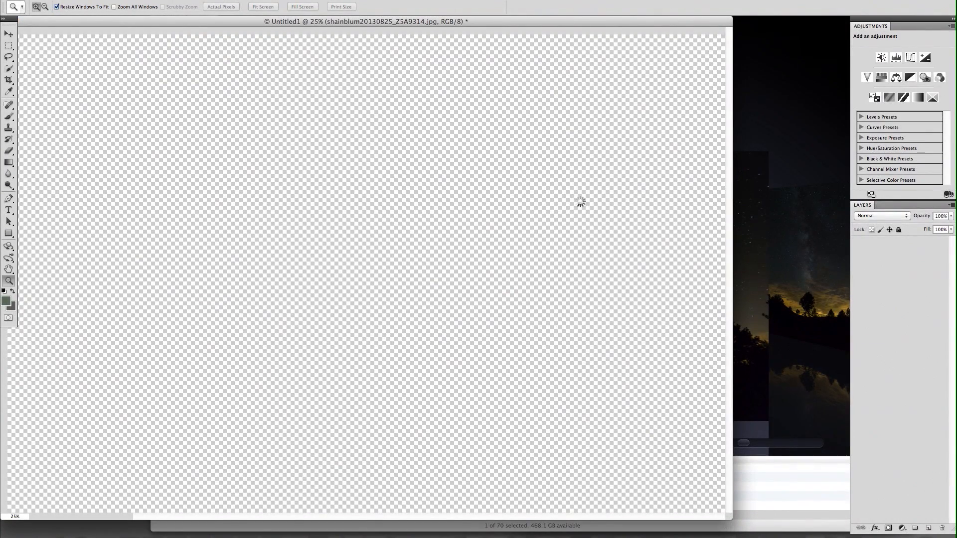
mouse_move(580, 204)
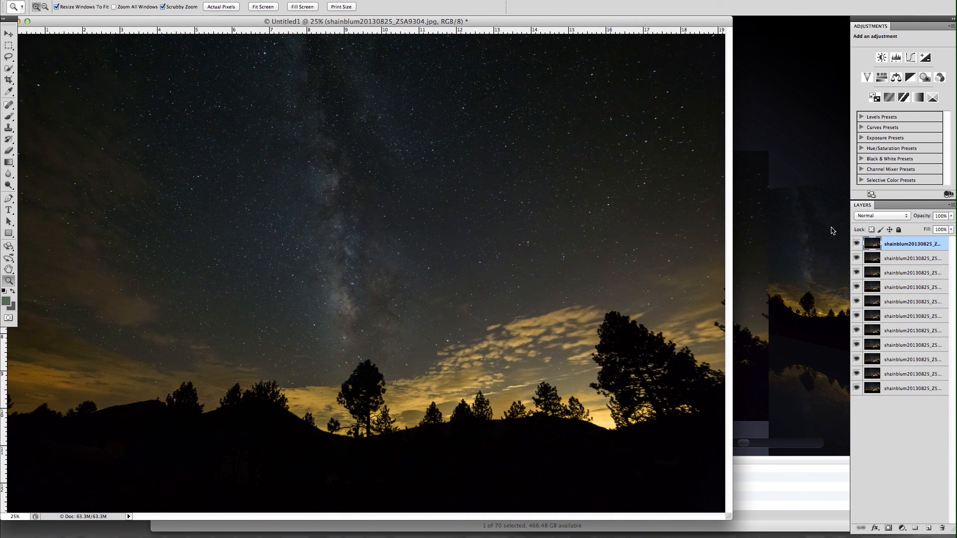
Hide the upper stacked layers, keeping only the bottom two photo frames visible
left_click(856, 243)
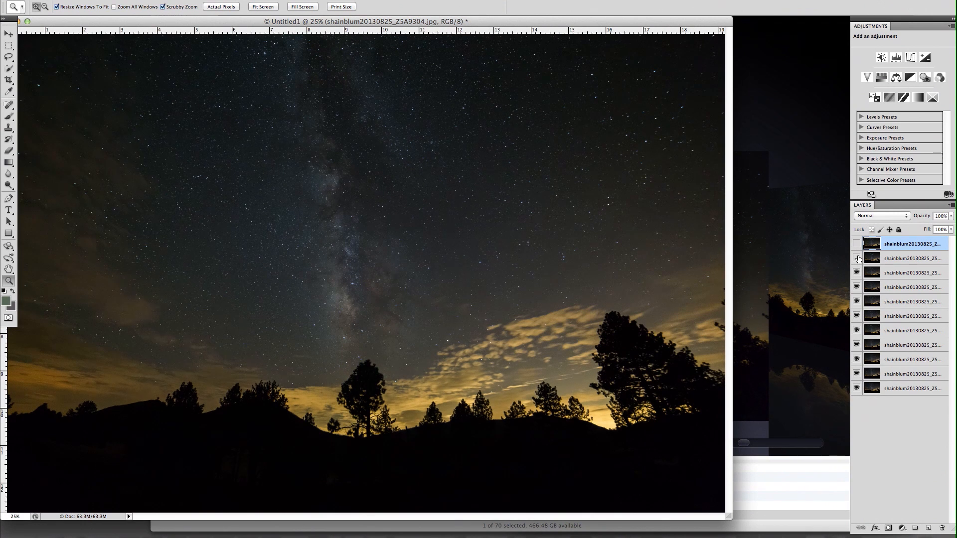
left_click(858, 258)
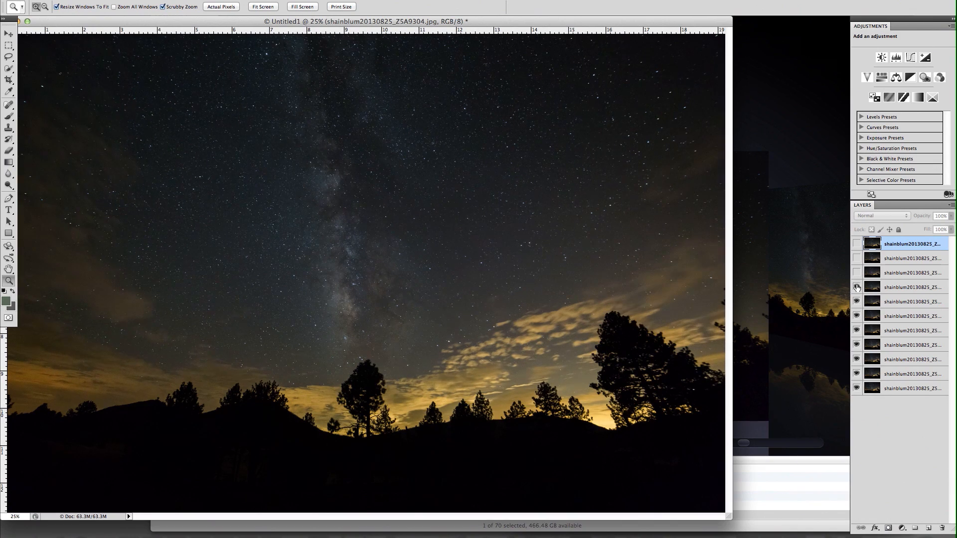
left_click(857, 287)
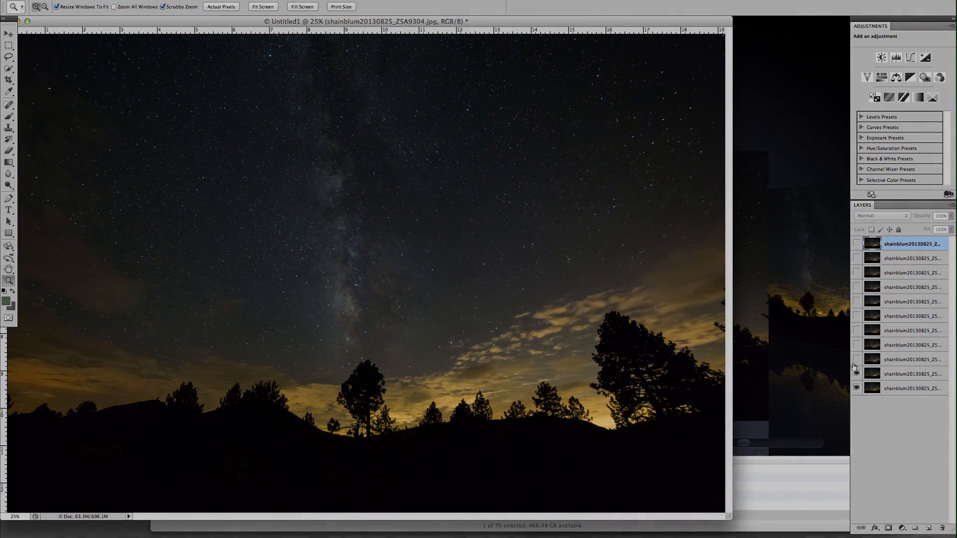
left_click(855, 387)
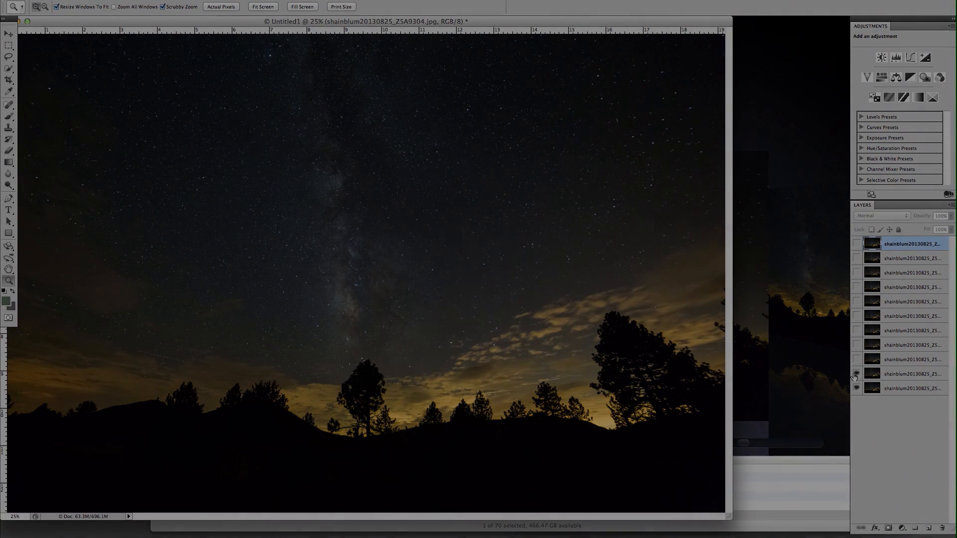
left_click(856, 374)
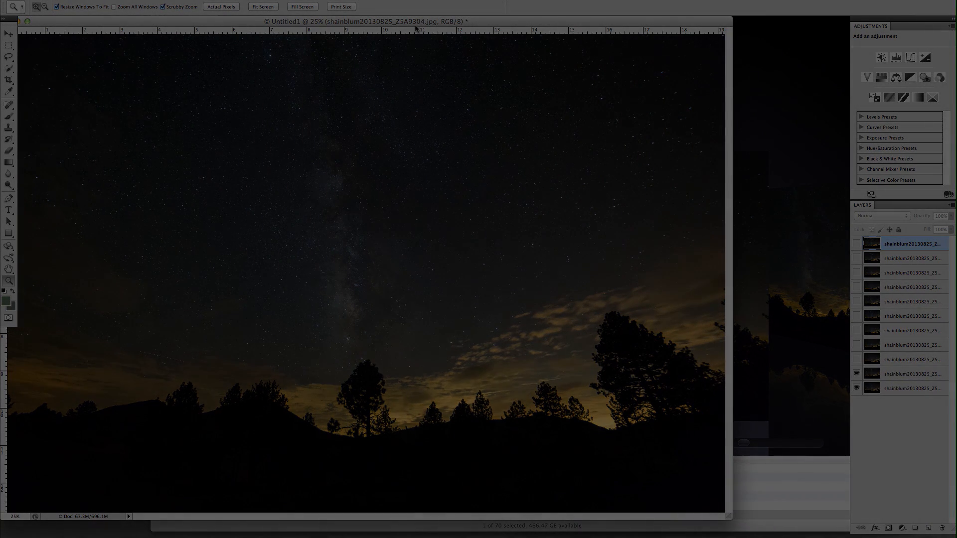